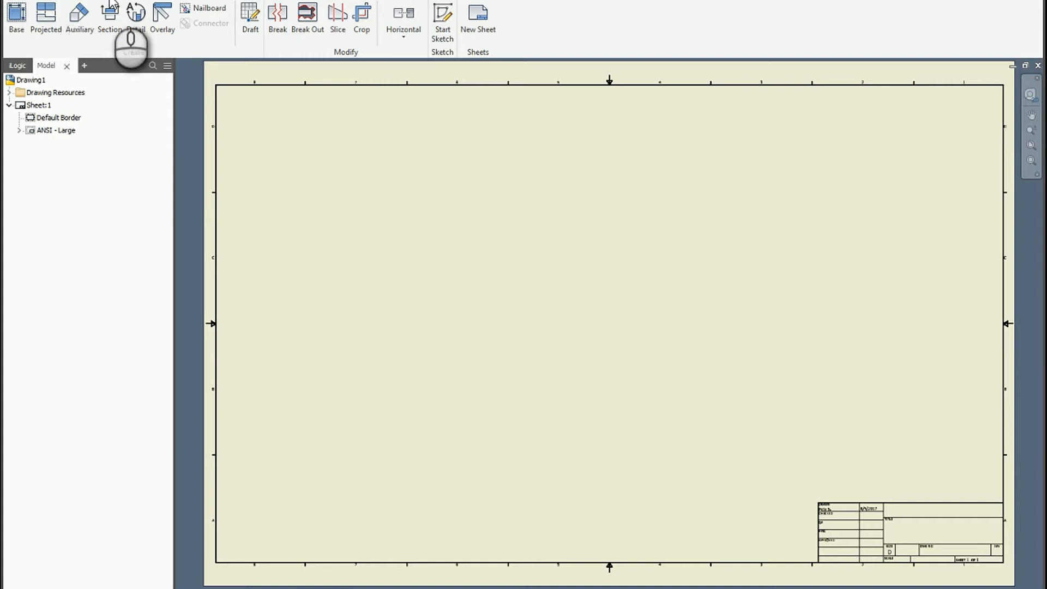
mouse_move(442, 19)
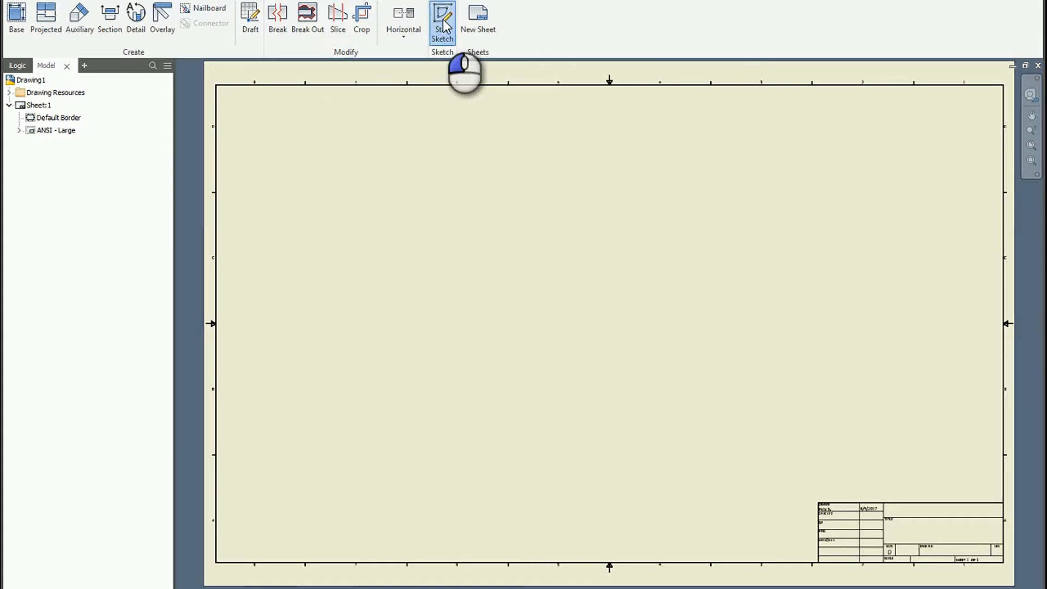
Draw a two-point rectangle on the left side of the sheet in a new Sketch1
click(442, 18)
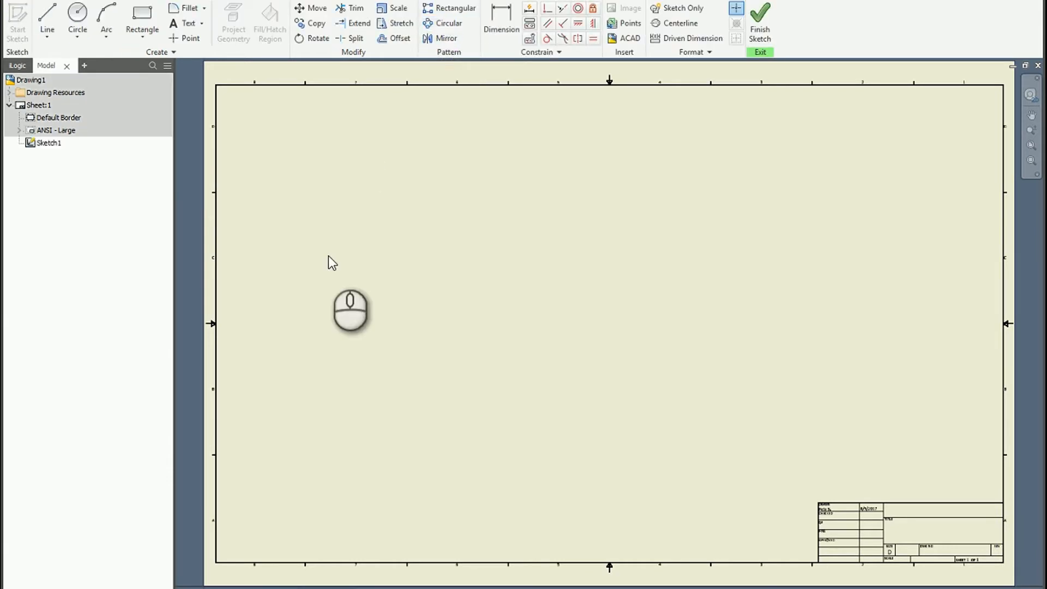
click(141, 20)
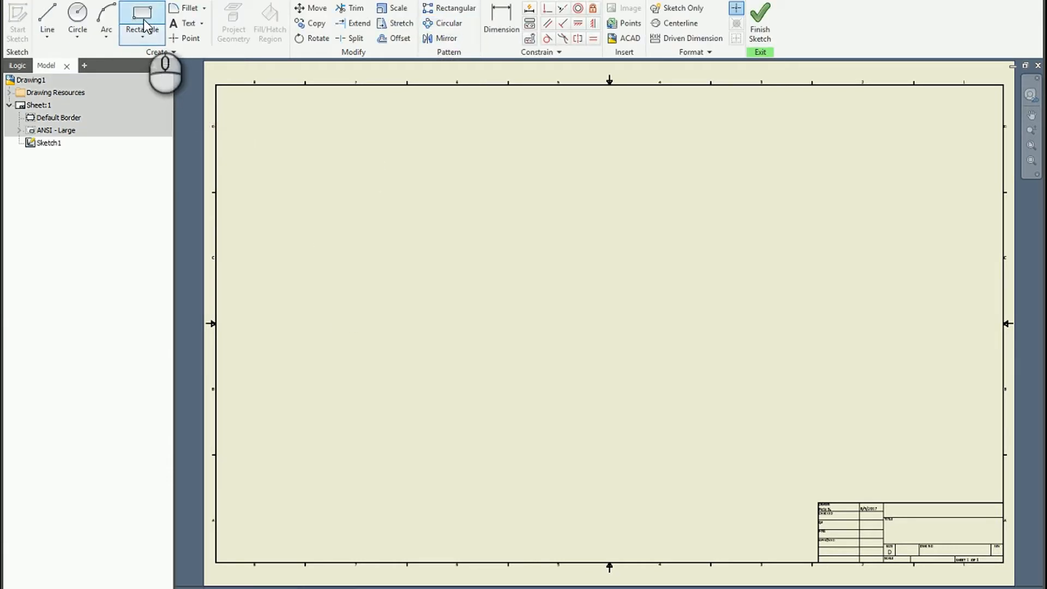
drag(314, 238, 474, 342)
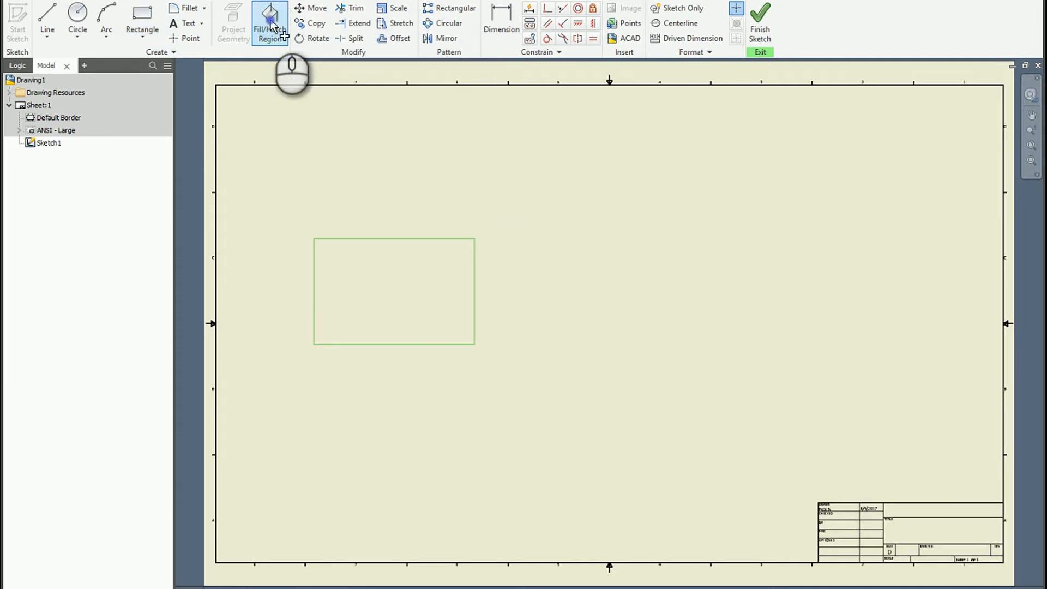
Apply an ANSI 31 hatch at 45° to the rectangle region via Fill/Hatch Region
click(269, 22)
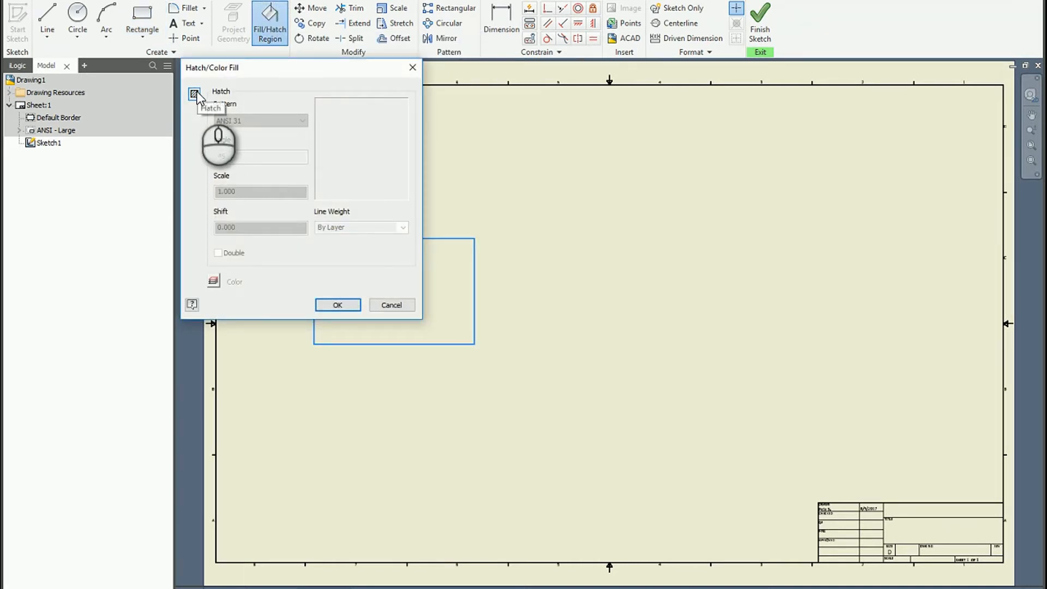
click(195, 94)
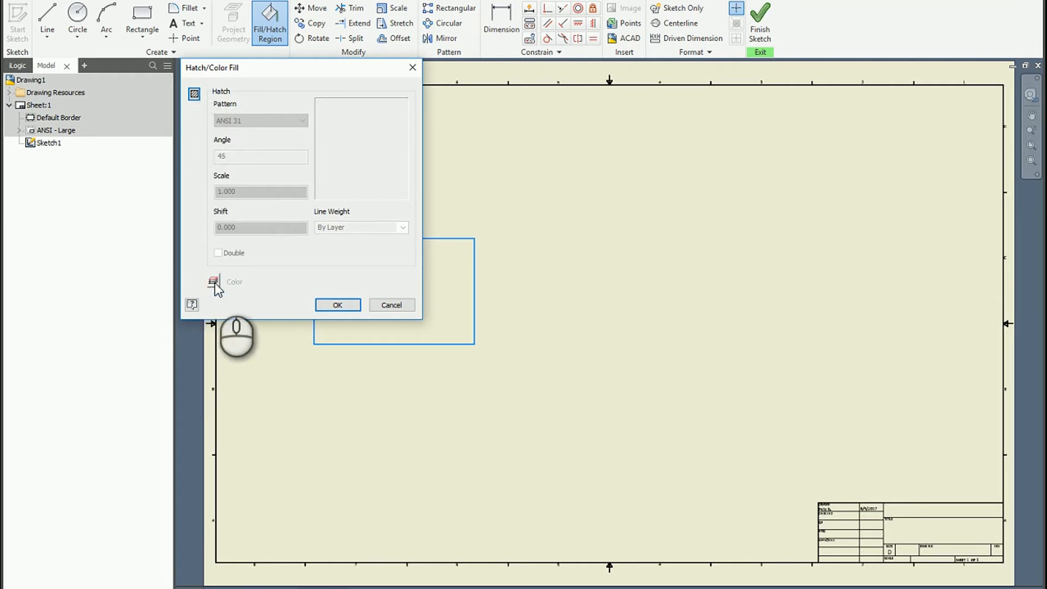
click(337, 304)
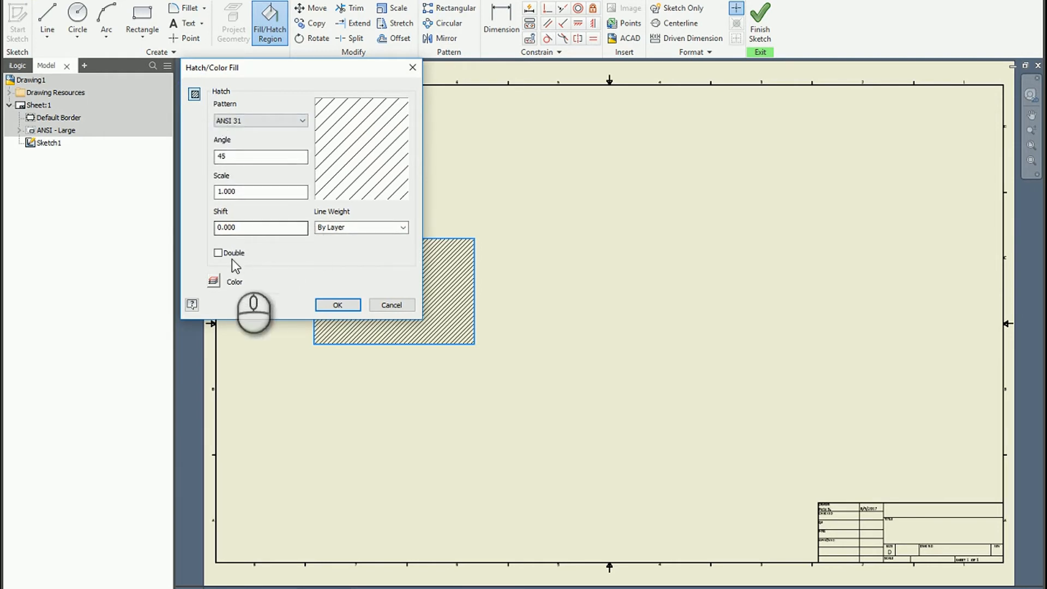
click(213, 280)
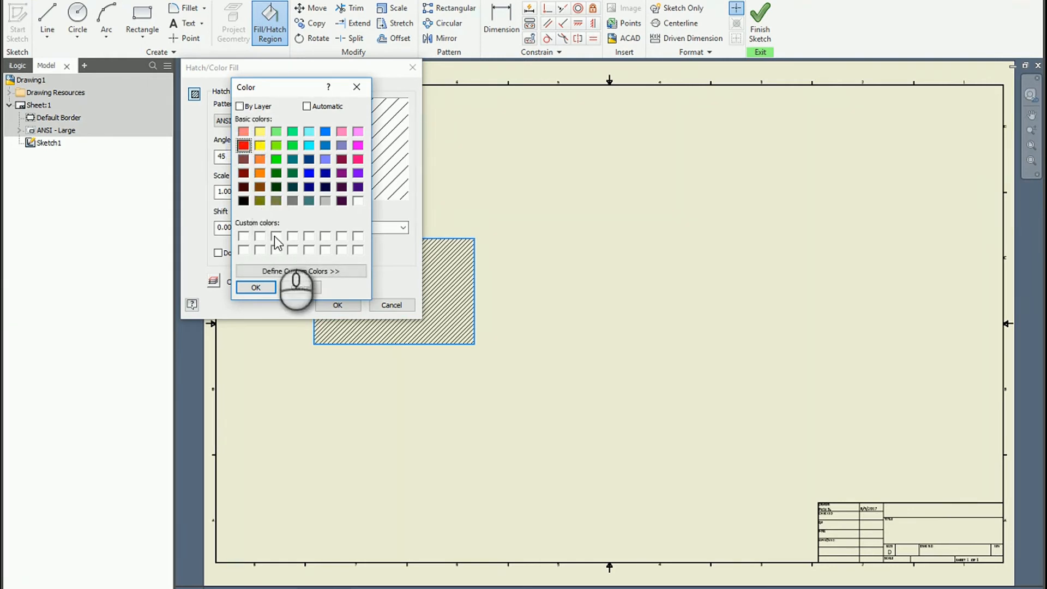
Confirm red as the hatch colour so the rectangle shows a red diagonal hatch
click(255, 287)
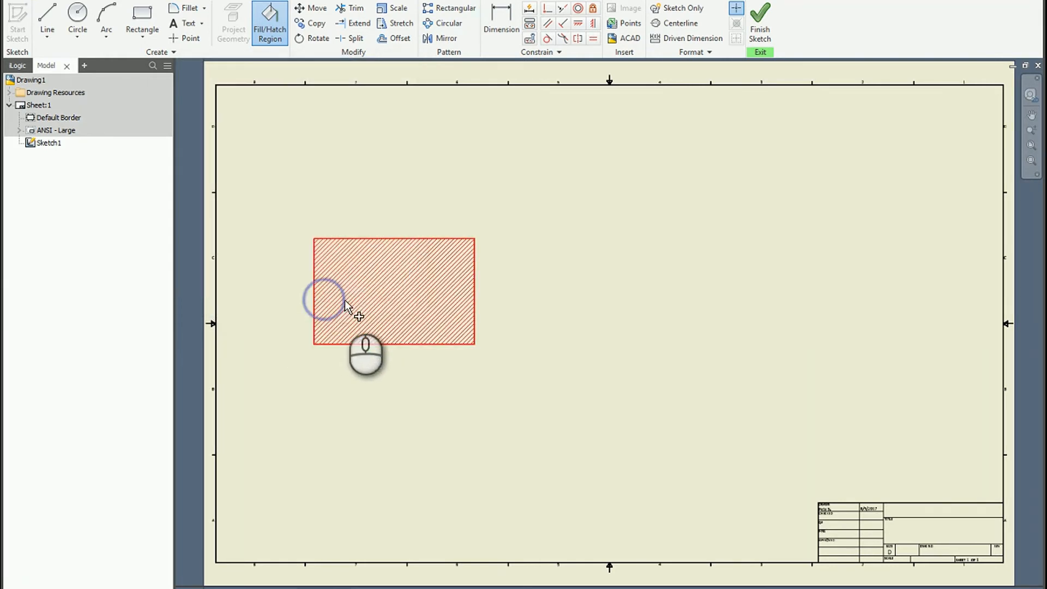